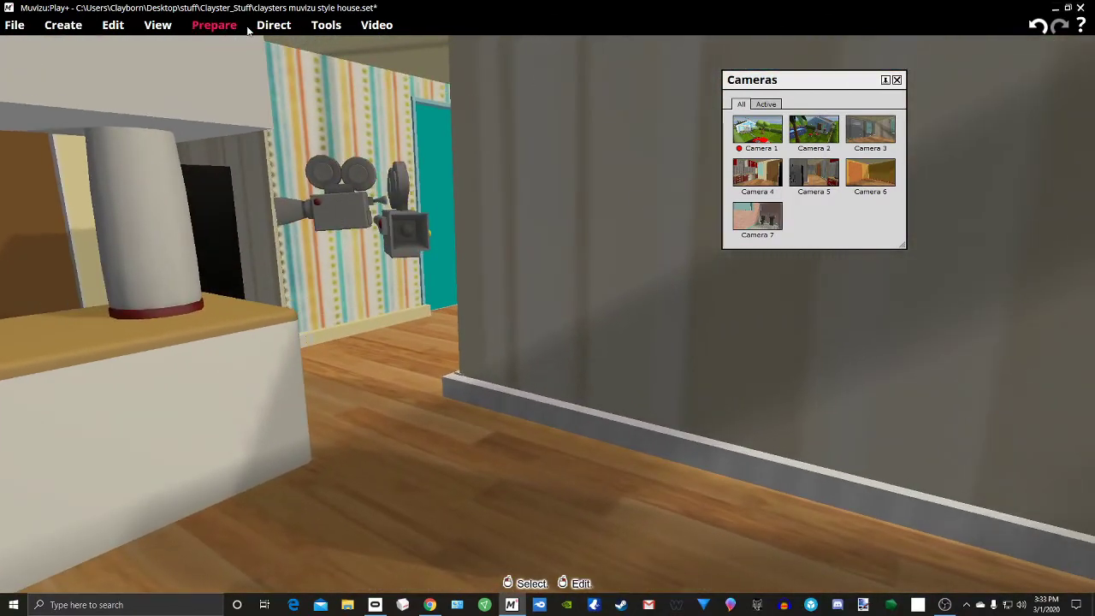
Step: Choose Camera cuts from the Direct menu to open the camera cuts panel and timeline
left_click(274, 24)
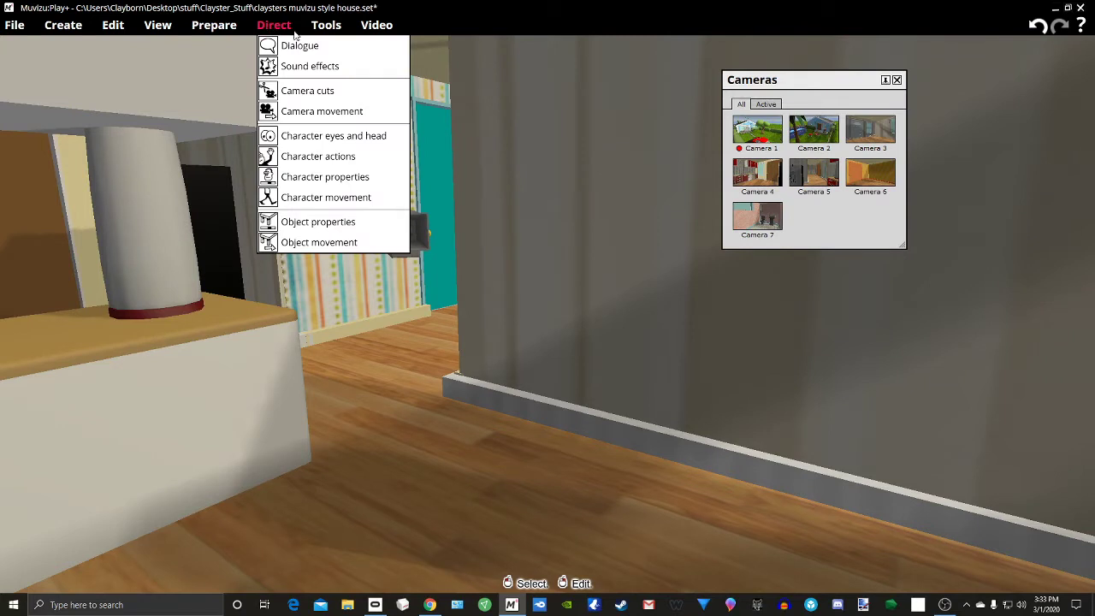
mouse_move(307, 91)
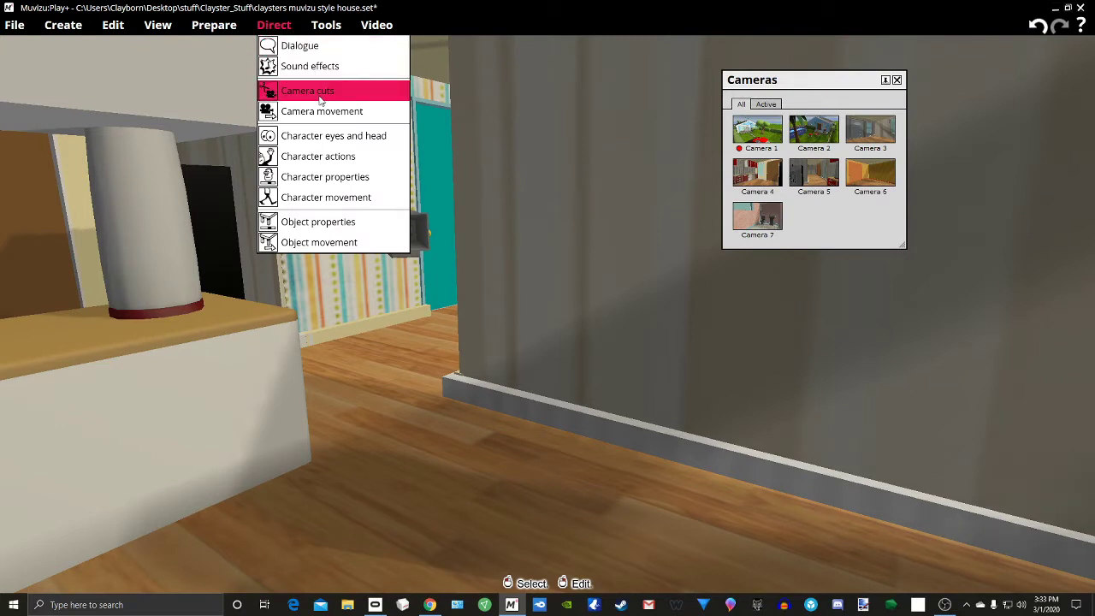
mouse_move(300, 94)
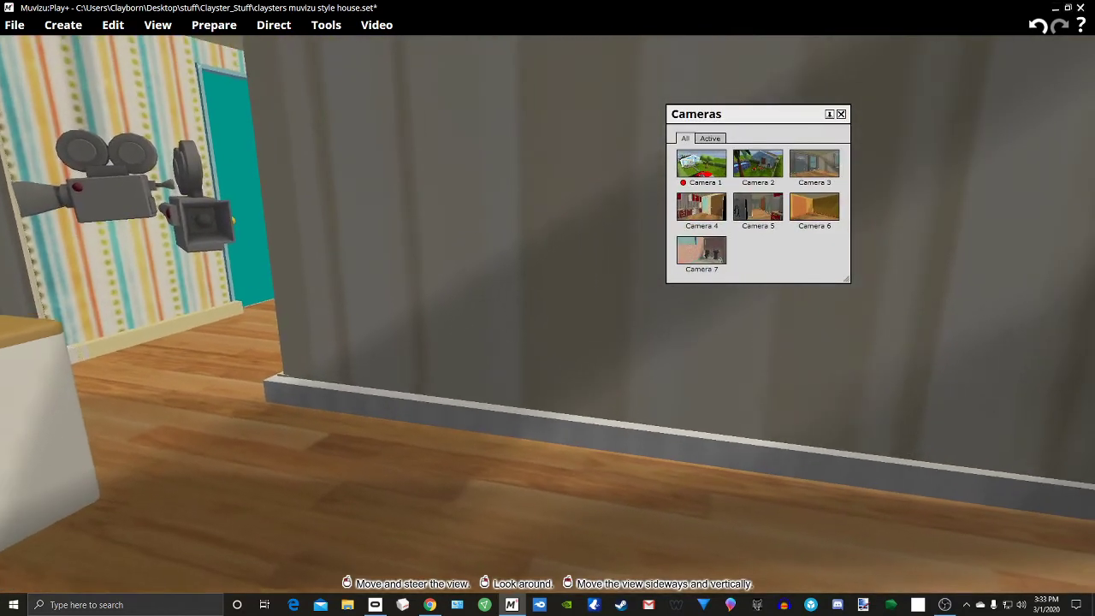
left_click(273, 24)
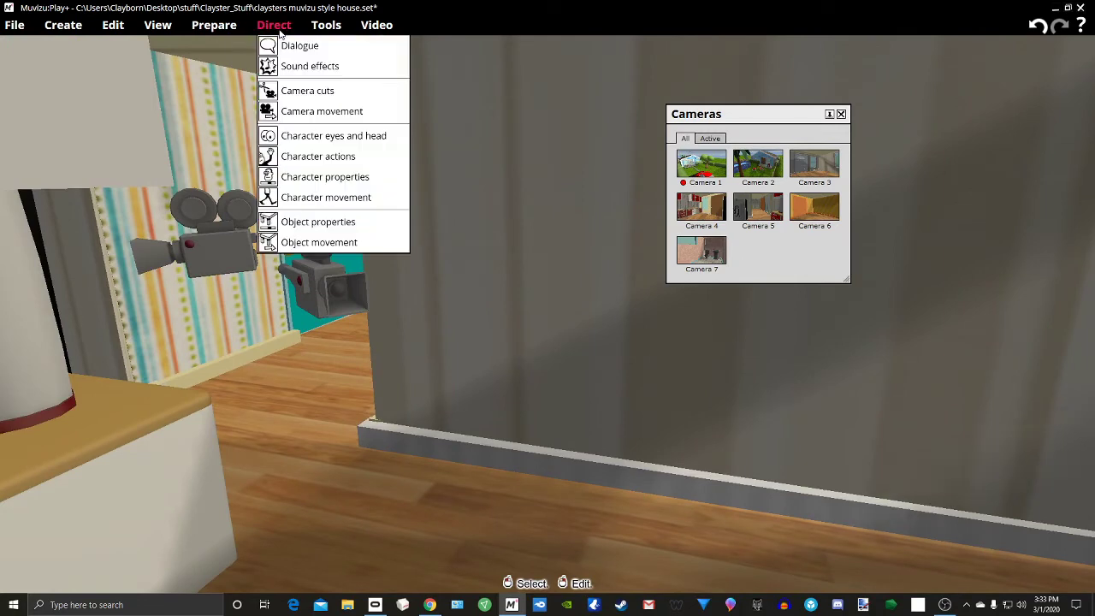
mouse_move(321, 91)
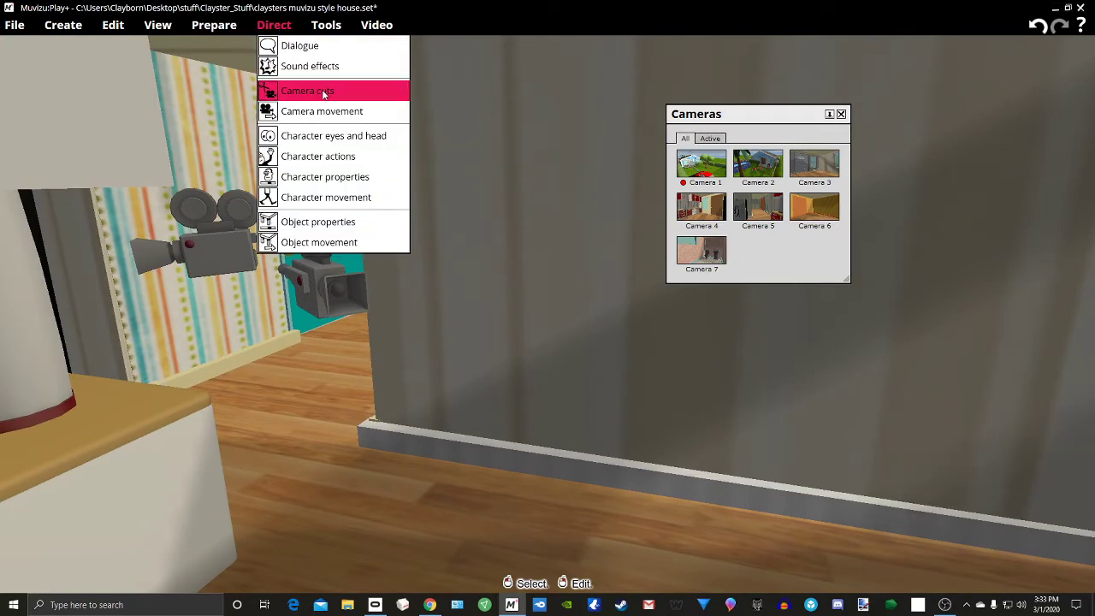
left_click(306, 90)
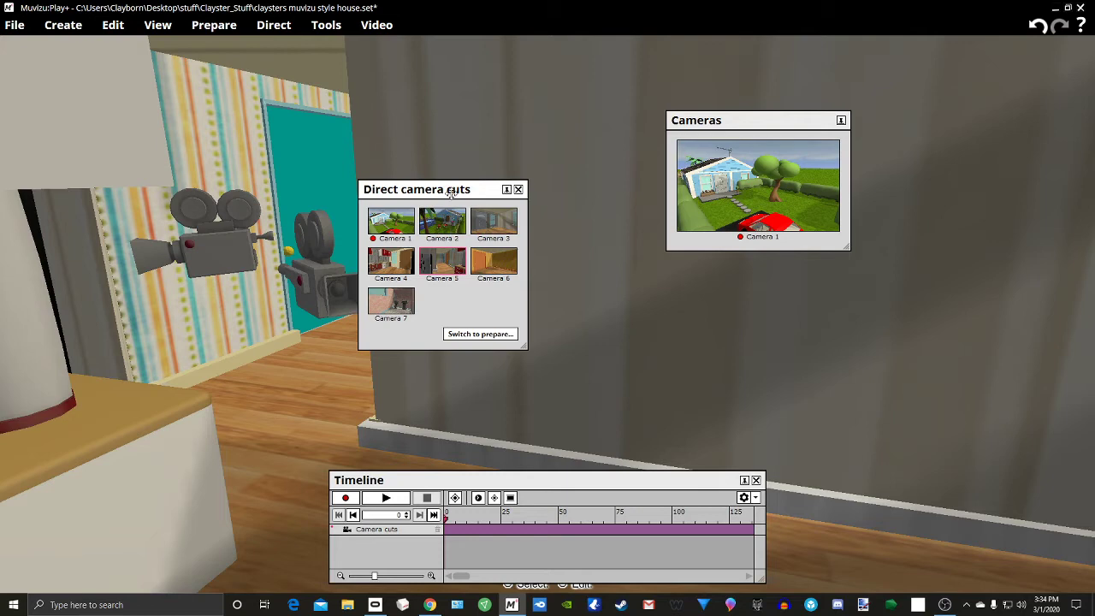
Step: Rearrange the panels, start recording, and cut to Camera 2
left_click_drag(416, 189, 428, 136)
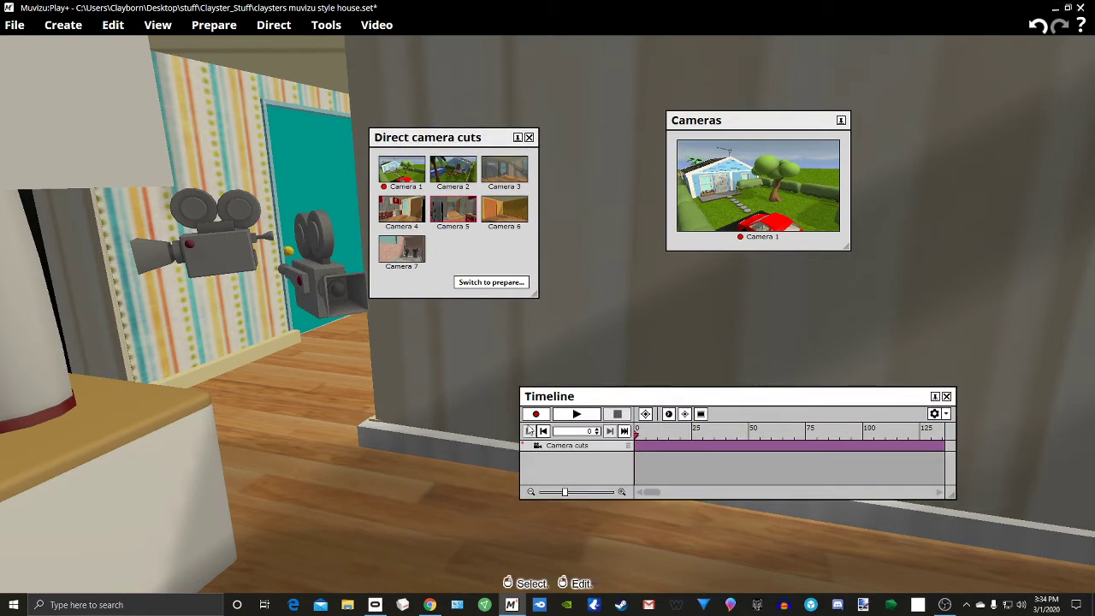
left_click(536, 413)
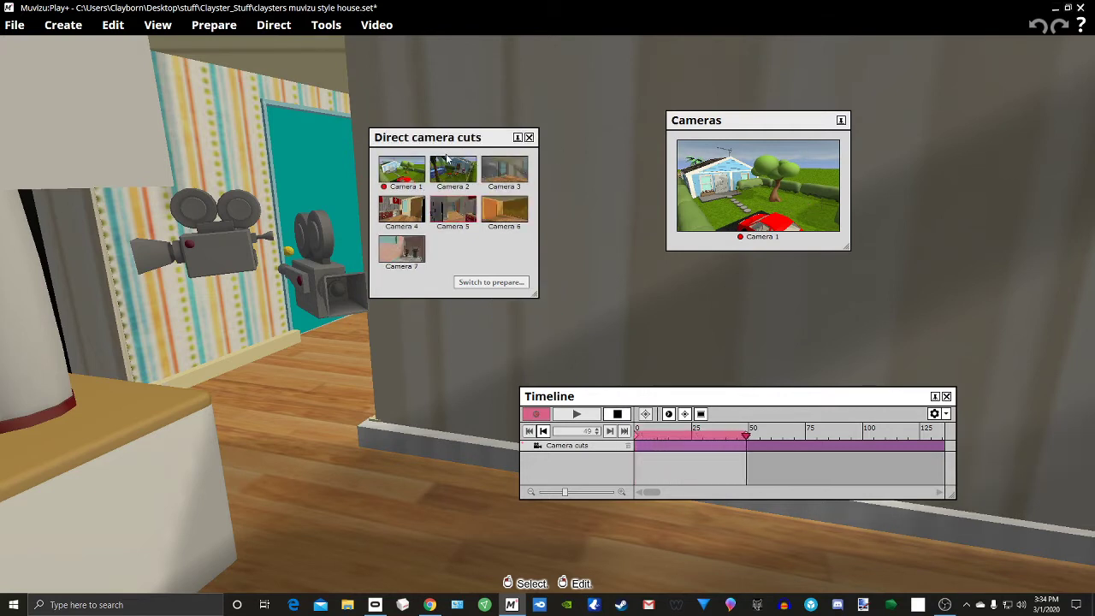
left_click(452, 169)
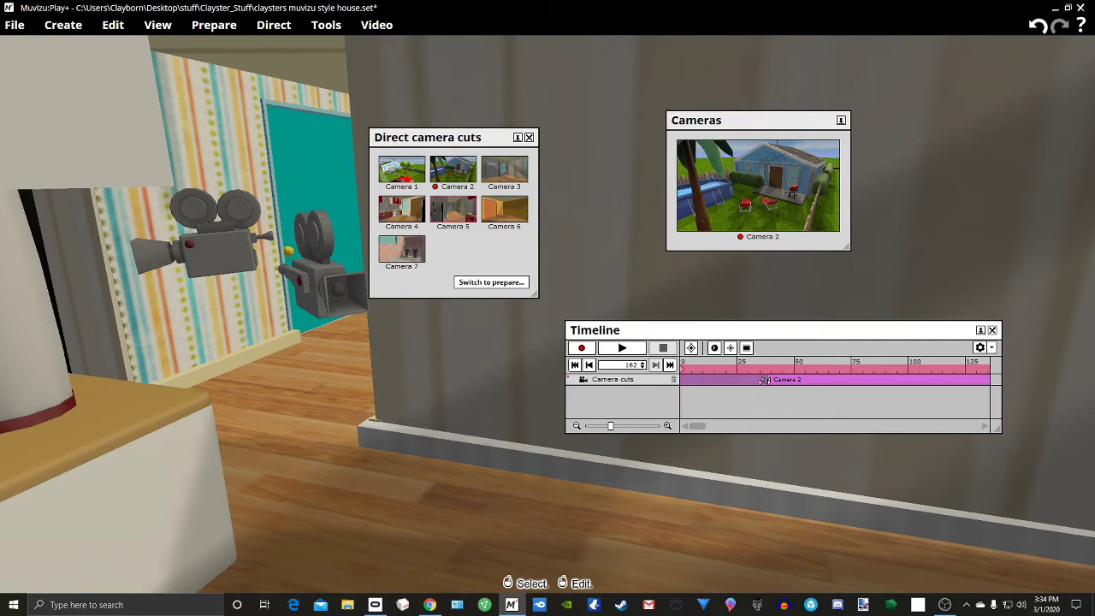
Step: Delete the Camera 2 cut from the camera cuts track
right_click(761, 379)
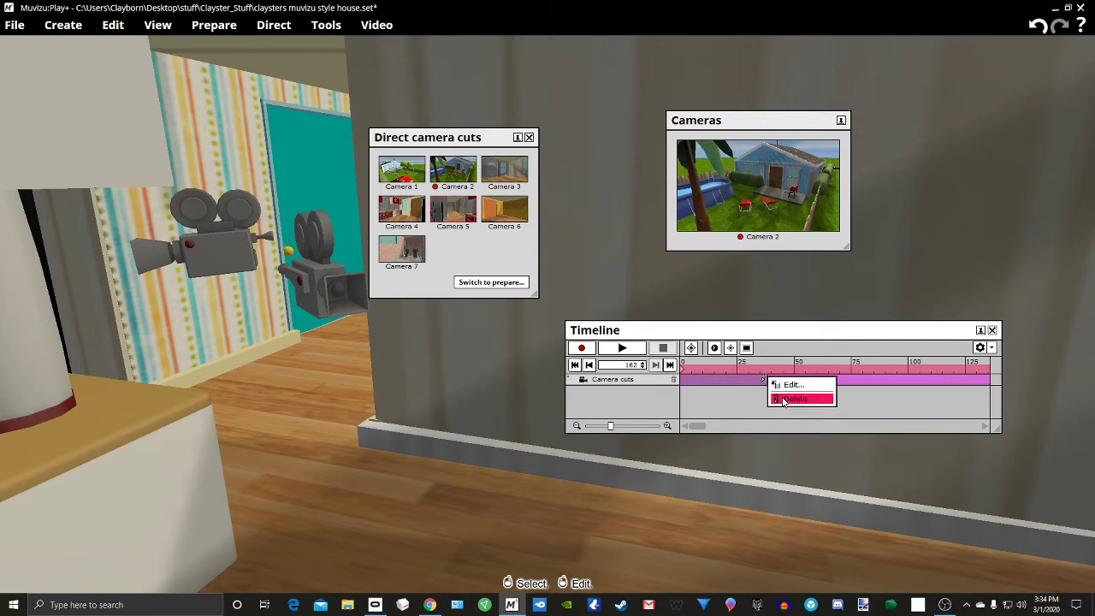
left_click(796, 398)
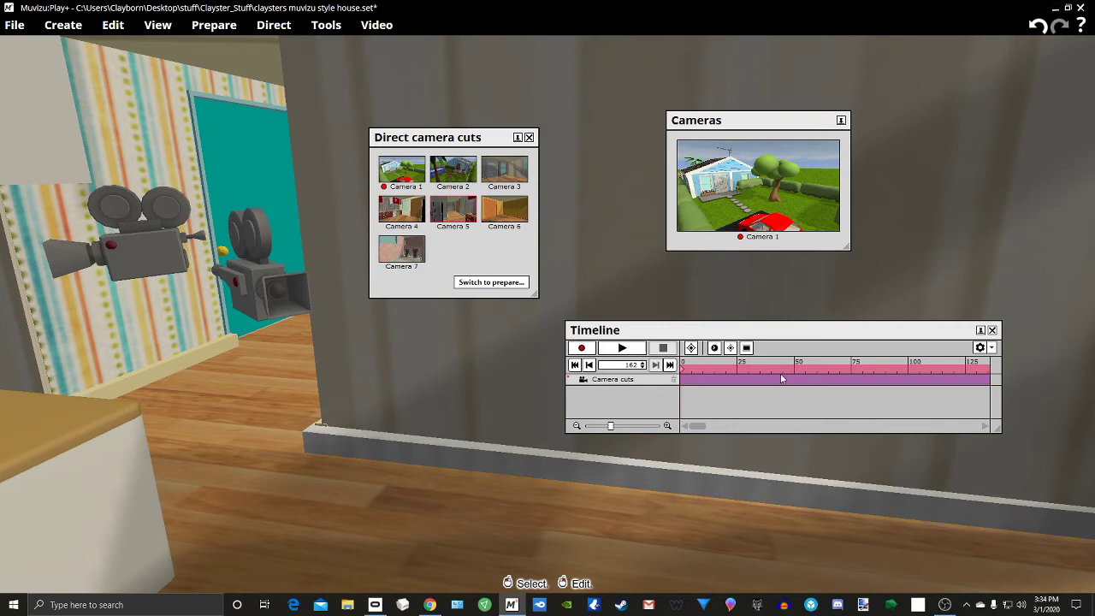
Step: Move the playhead to frame 50 and add a cue point there
left_click(741, 368)
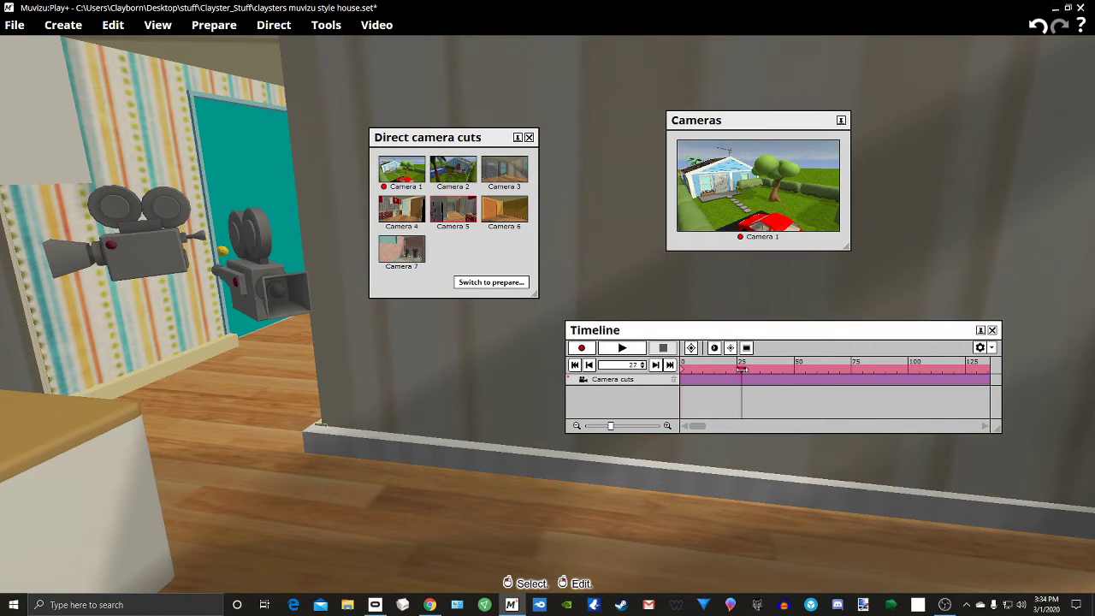
left_click(794, 369)
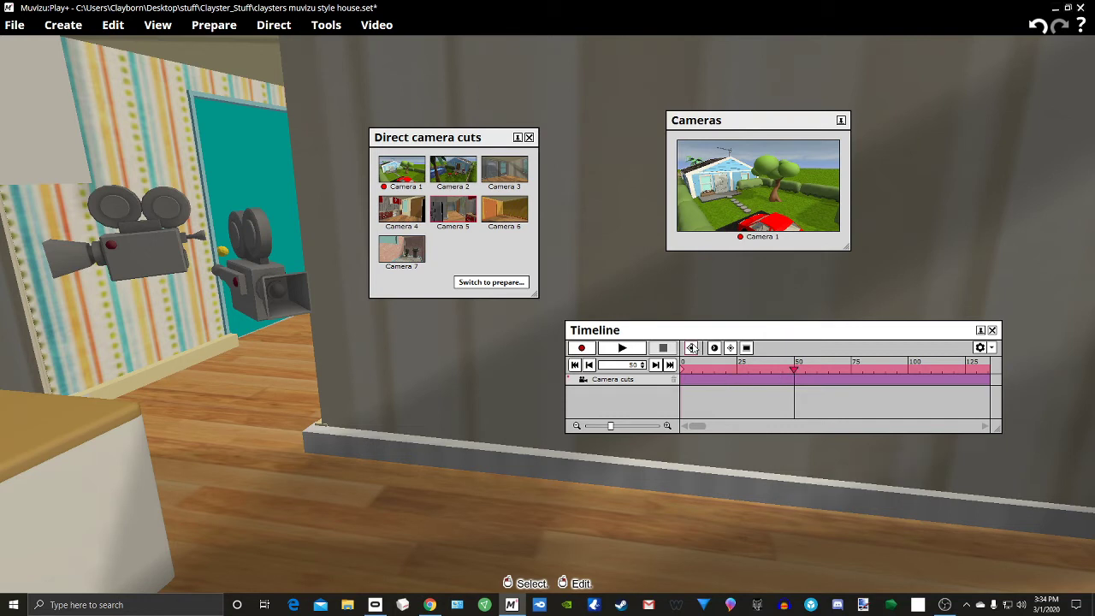
left_click(692, 347)
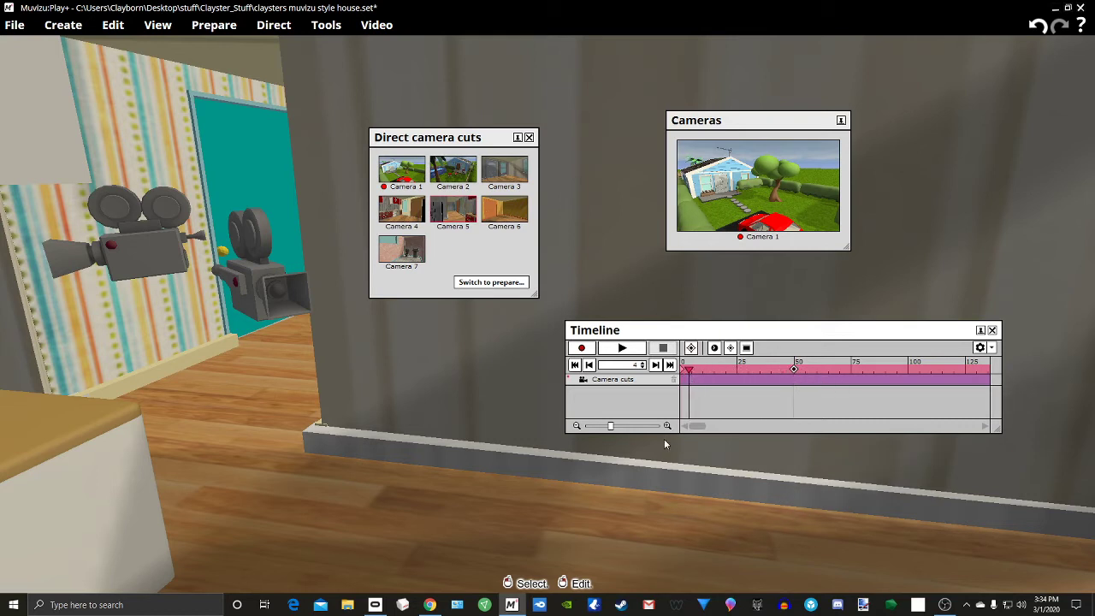
Step: Start recording and cut to Camera 5 after the countdown
left_click(581, 347)
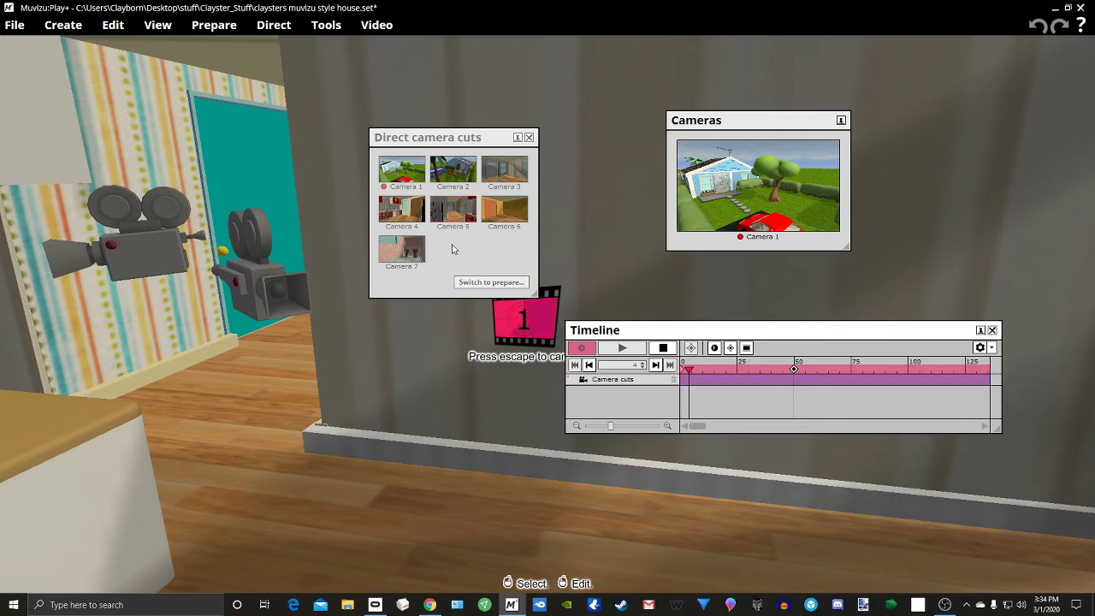
left_click(453, 210)
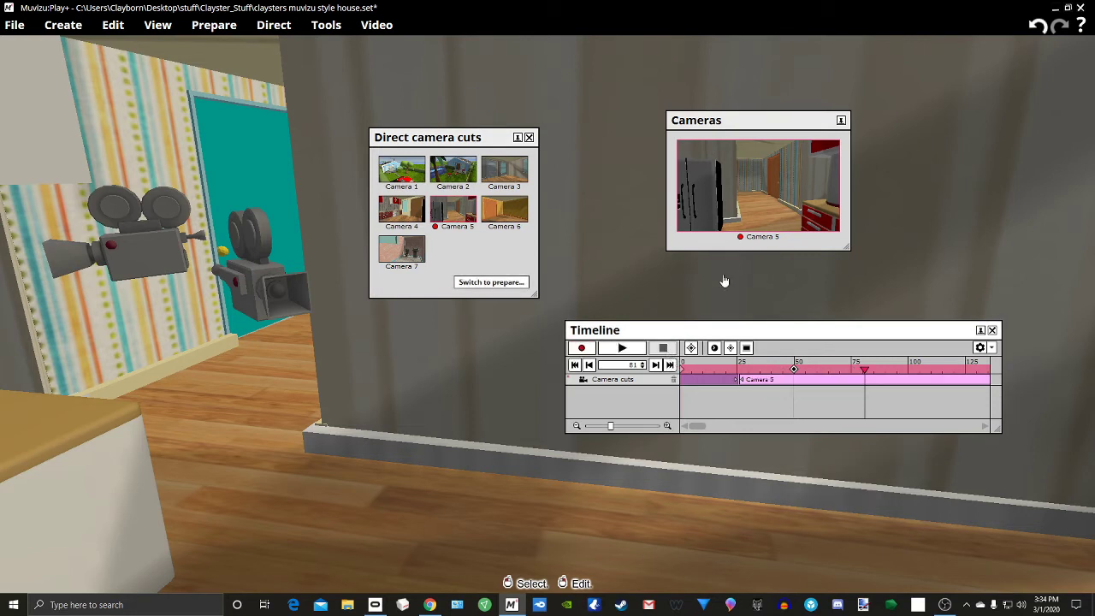
mouse_move(825, 438)
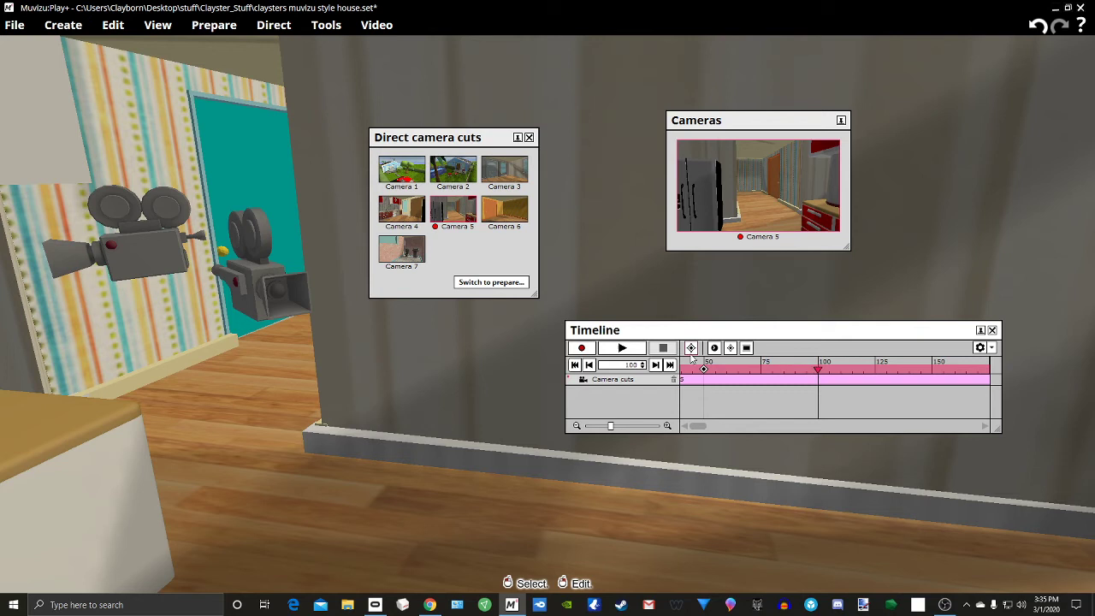
Step: Add a cue point at frame 100 and start recording the Camera 3 and Camera 4 cuts
left_click(691, 347)
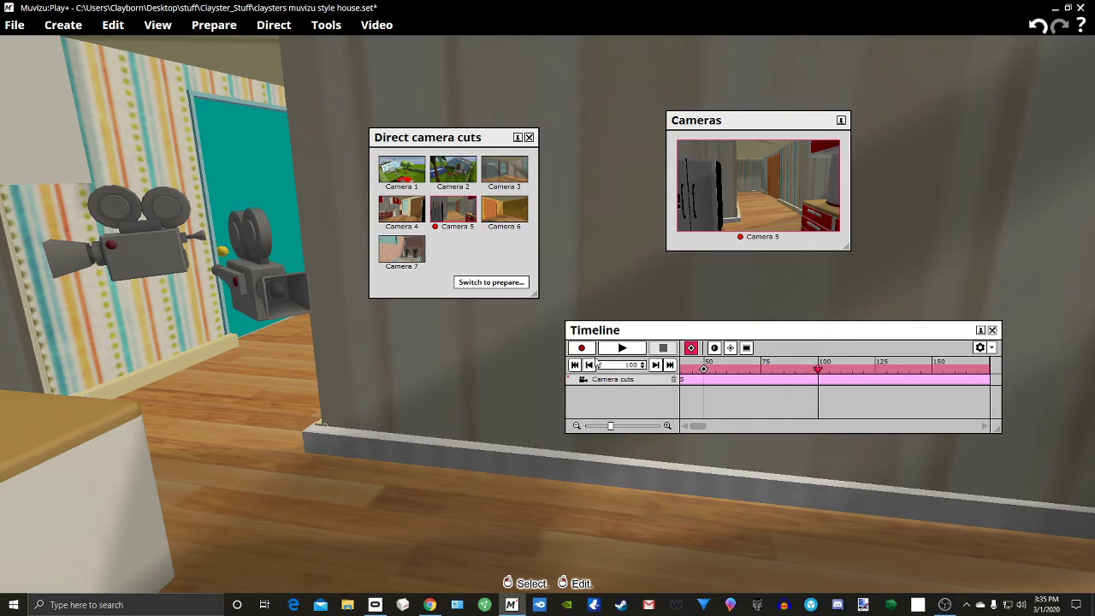
left_click(582, 347)
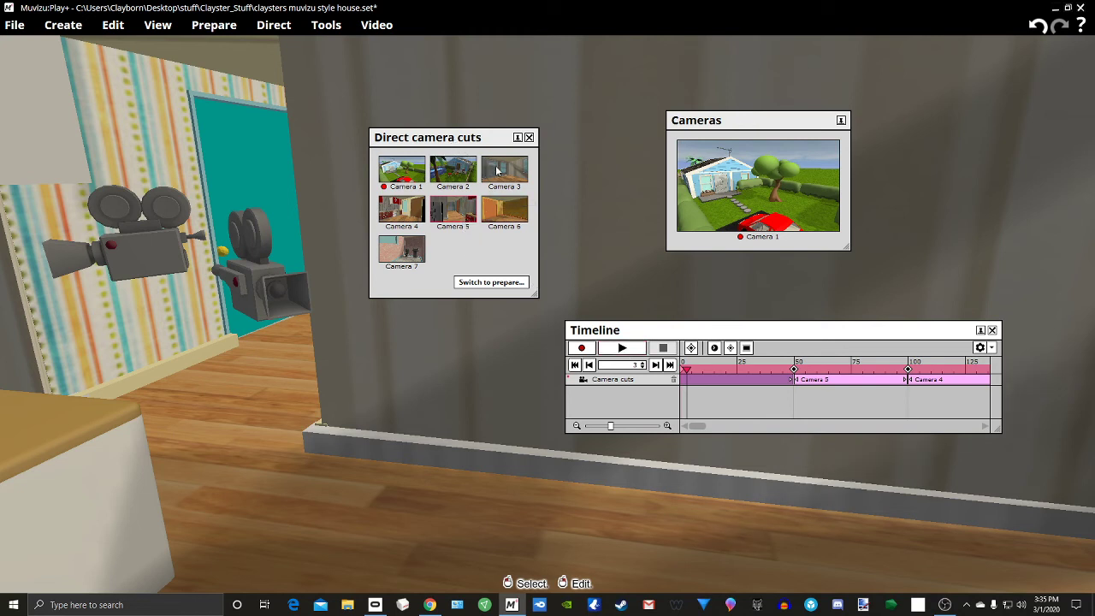
Step: Play back the recorded cuts, ending on Camera 4's kitchen shot
left_click(621, 347)
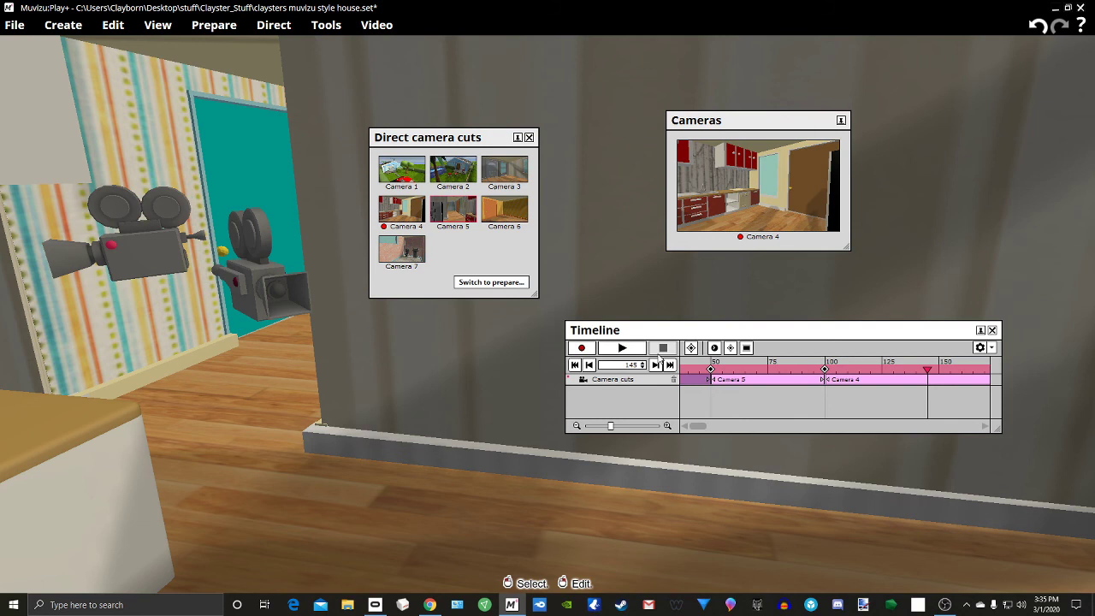
mouse_move(647, 324)
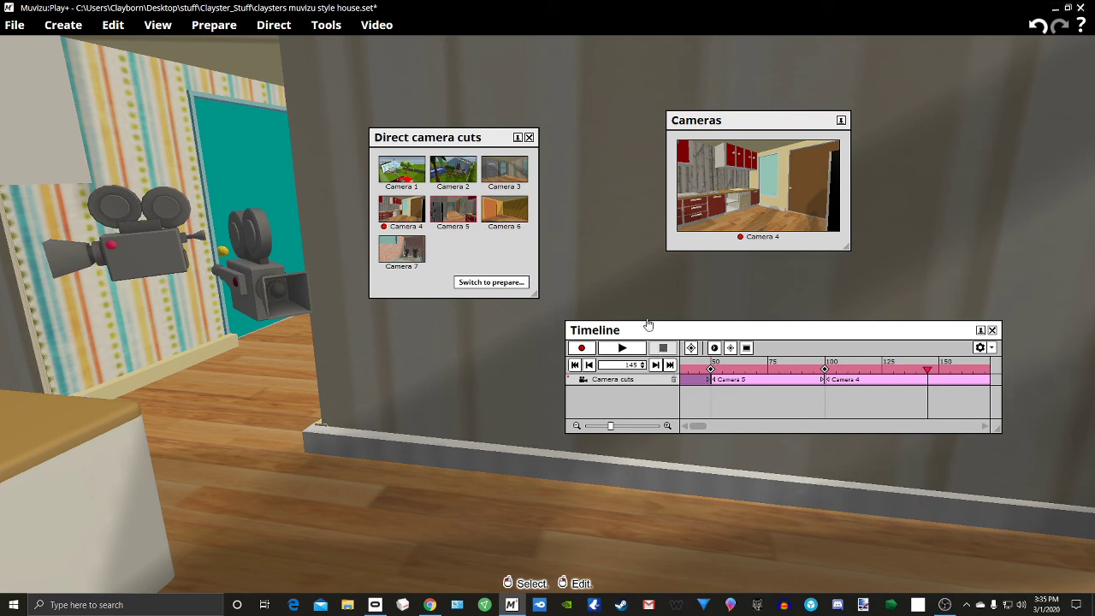